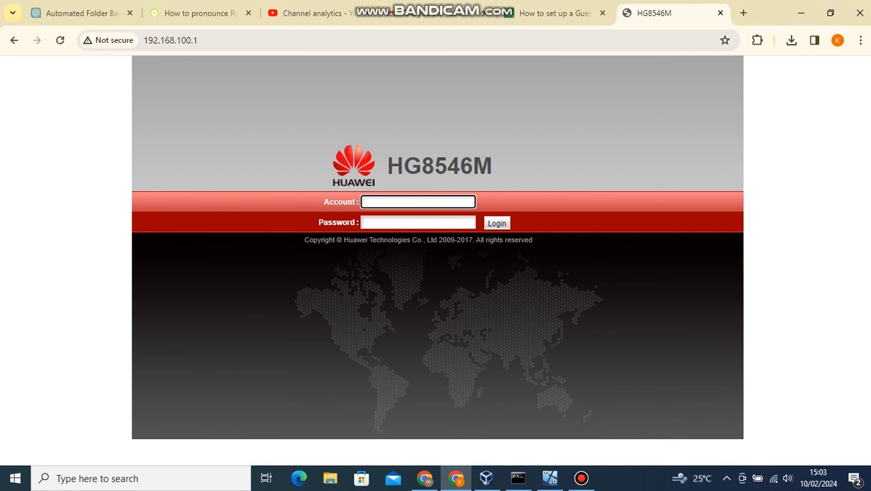
Step: Enter root as the account name on the login page at 192.168.100.1
click(418, 202)
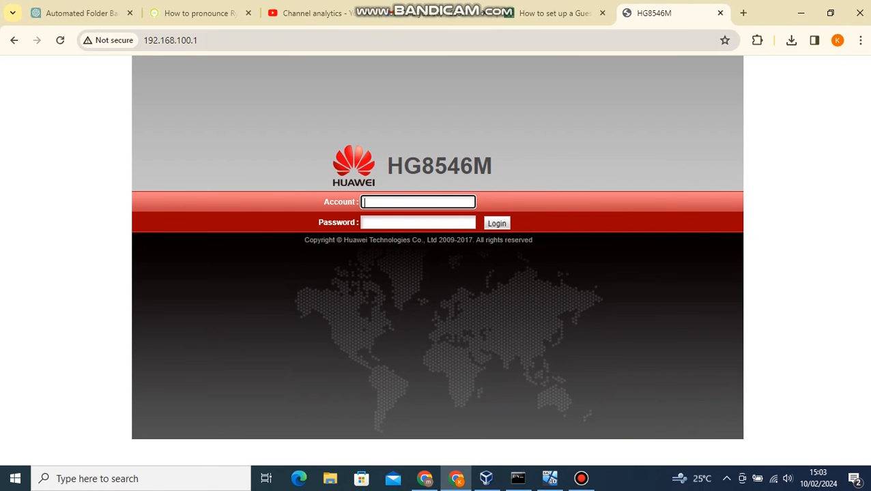
click(171, 40)
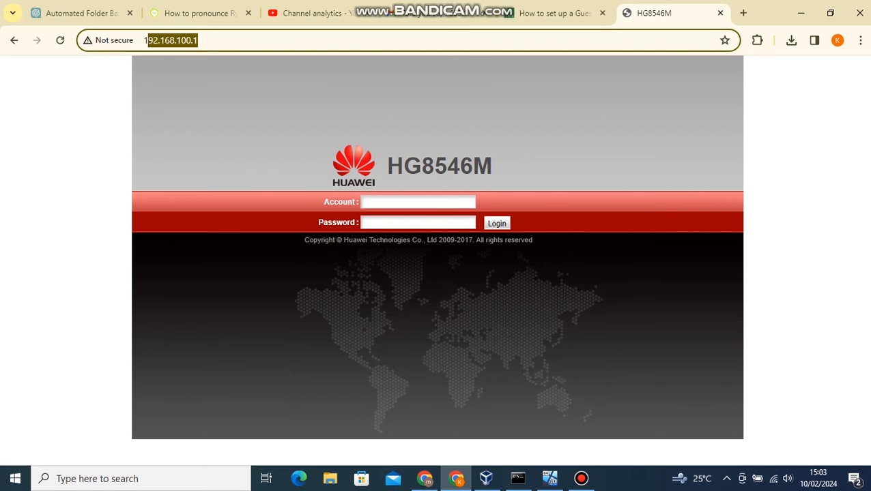
click(418, 202)
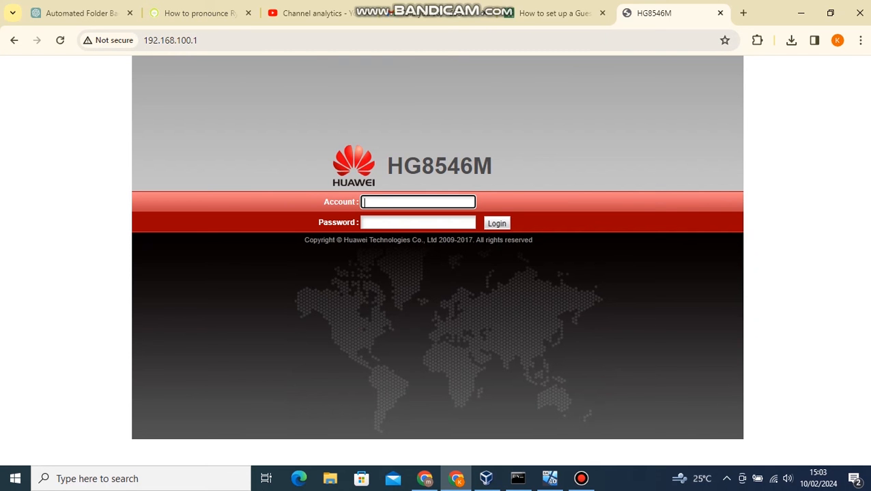
text(root)
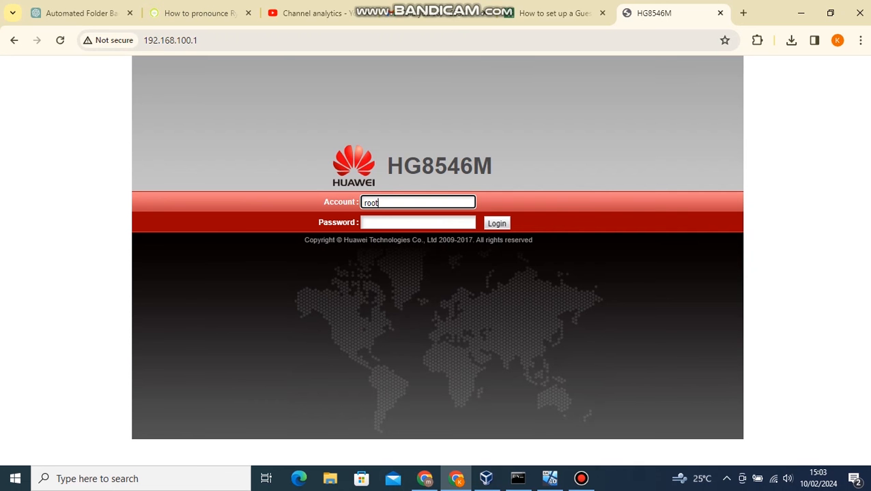
Step: Log in and begin a new SSID named Guest on the WLAN Basic Configuration page
click(497, 224)
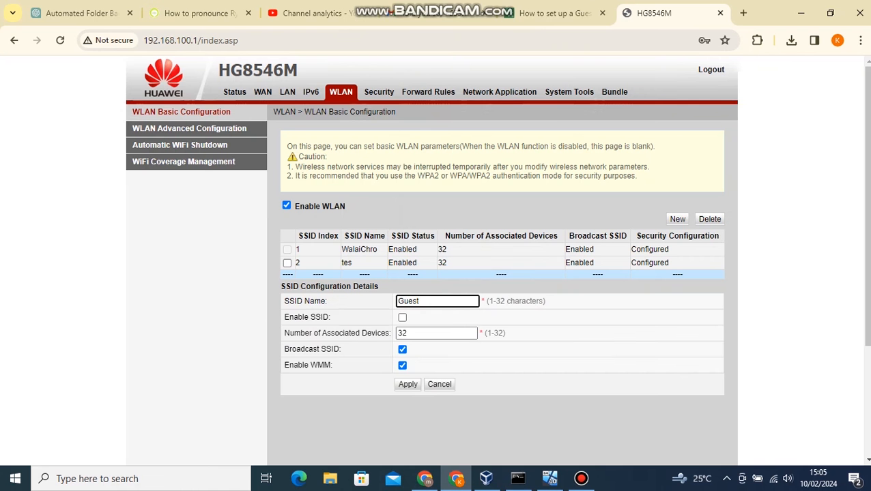
click(437, 301)
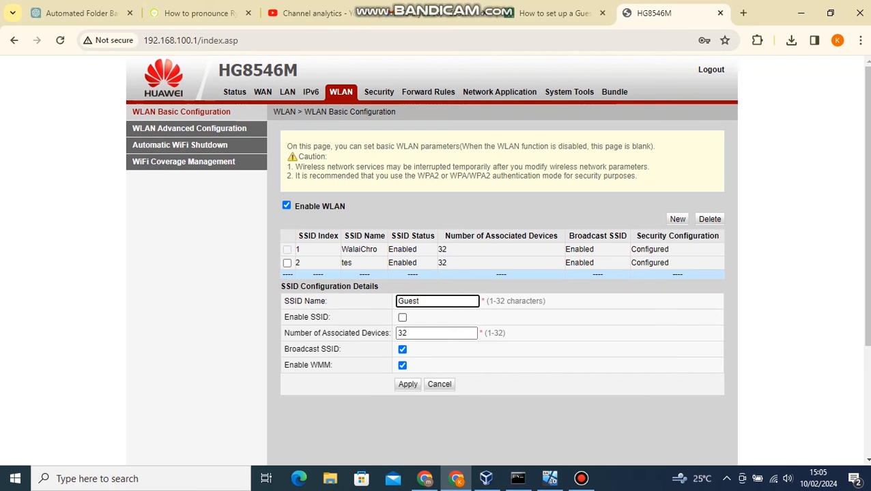
Step: Enable the Guest SSID and apply its settings
click(401, 317)
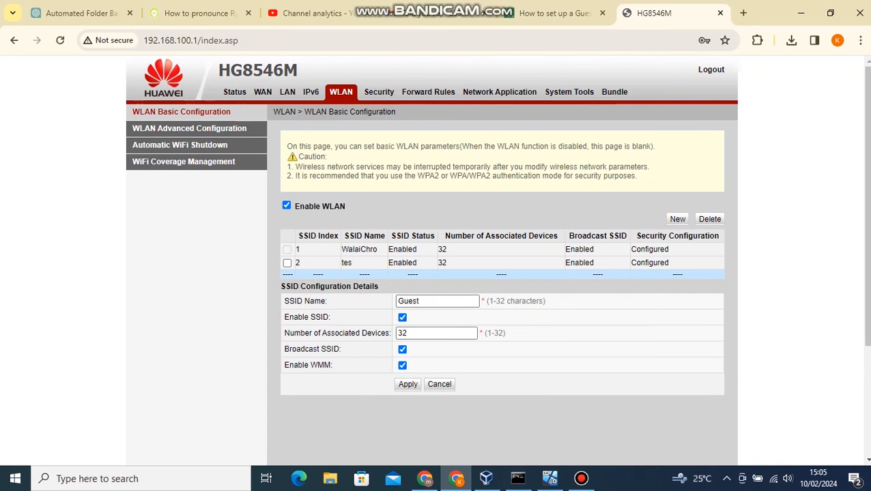
click(407, 383)
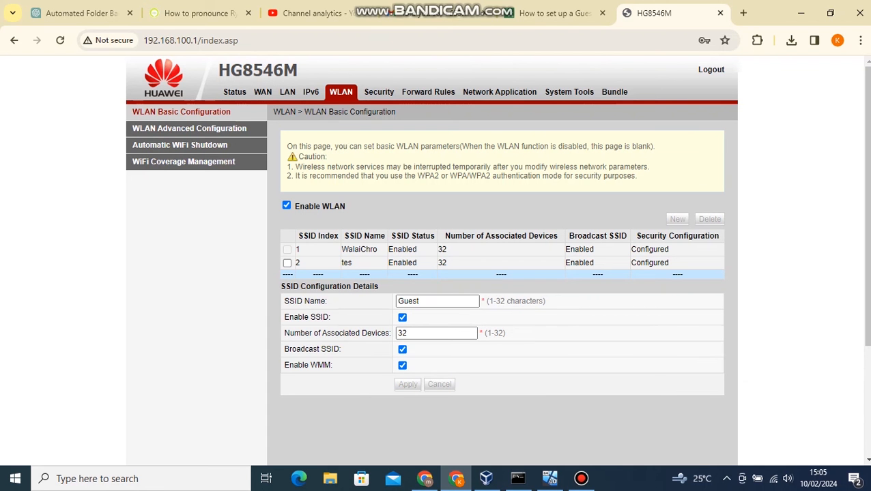